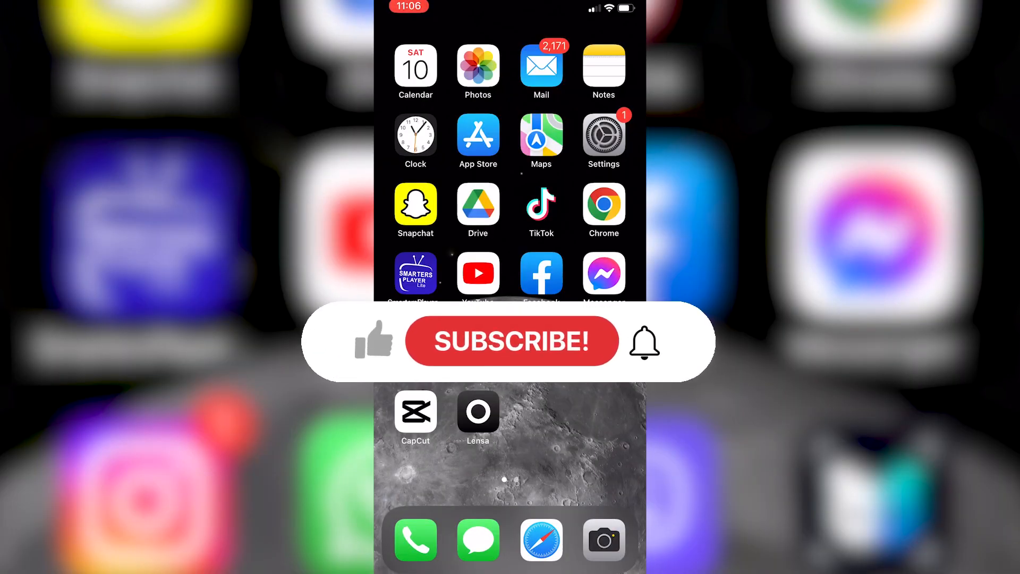
- Launch CapCut, start a new project and pick the desert running clip for preview
left_click(511, 341)
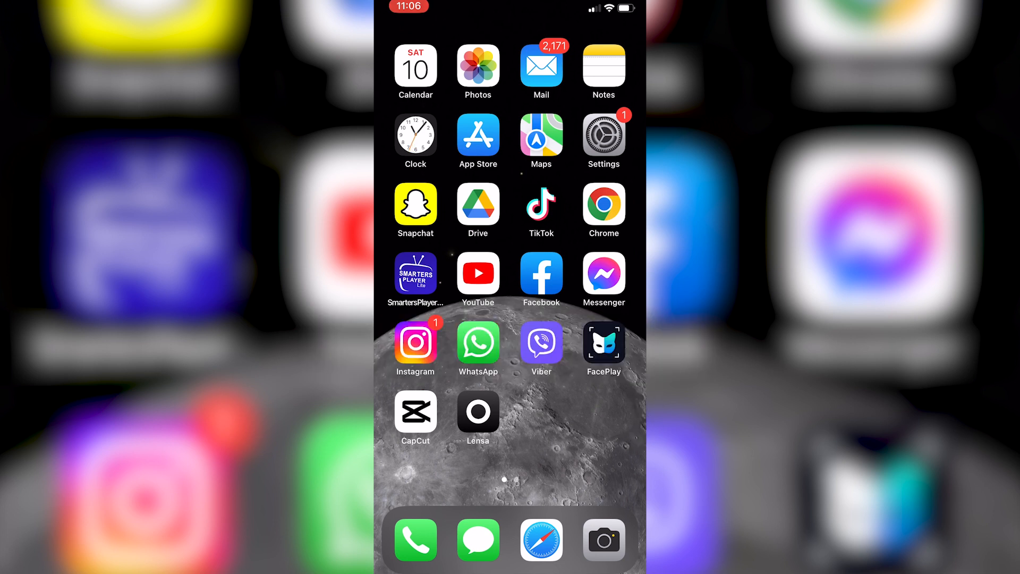
left_click(416, 412)
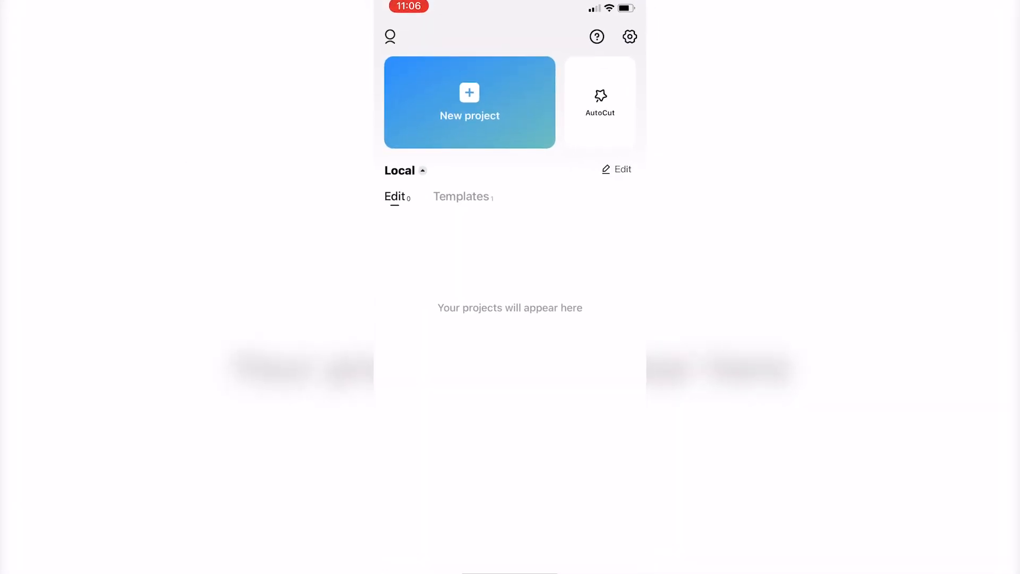
left_click(470, 102)
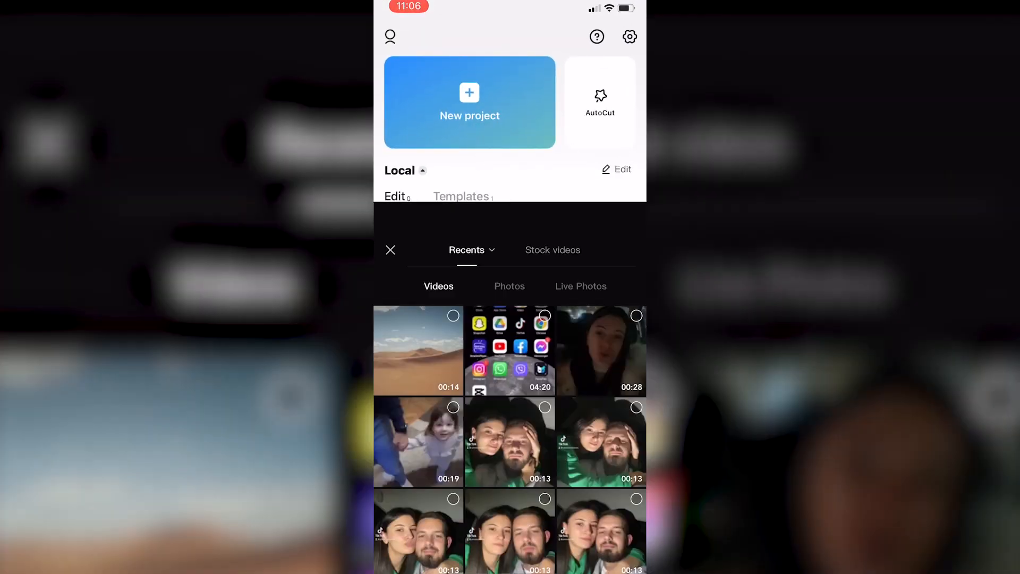
left_click(418, 351)
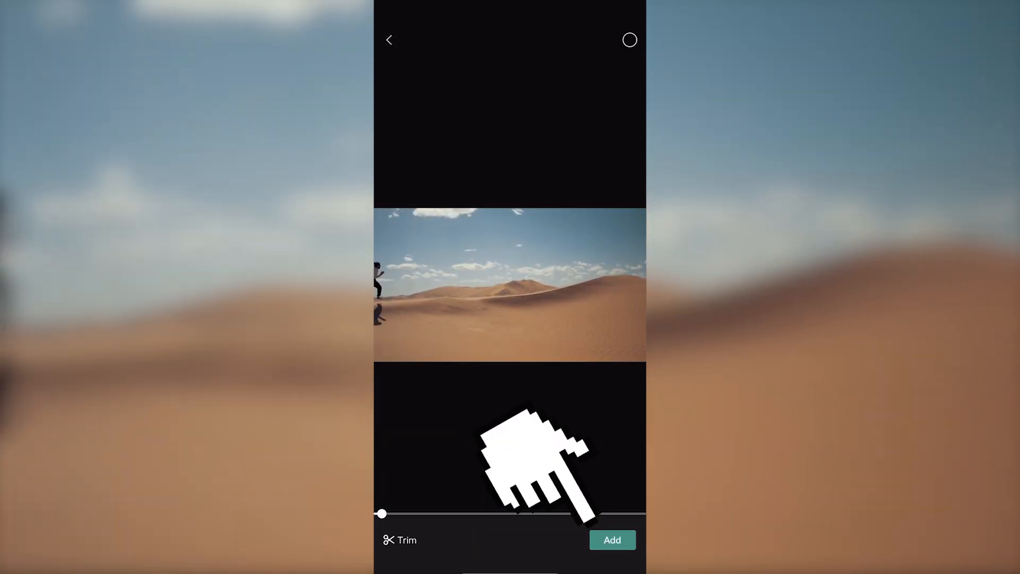
- Add the desert clip to the project timeline
left_click(611, 540)
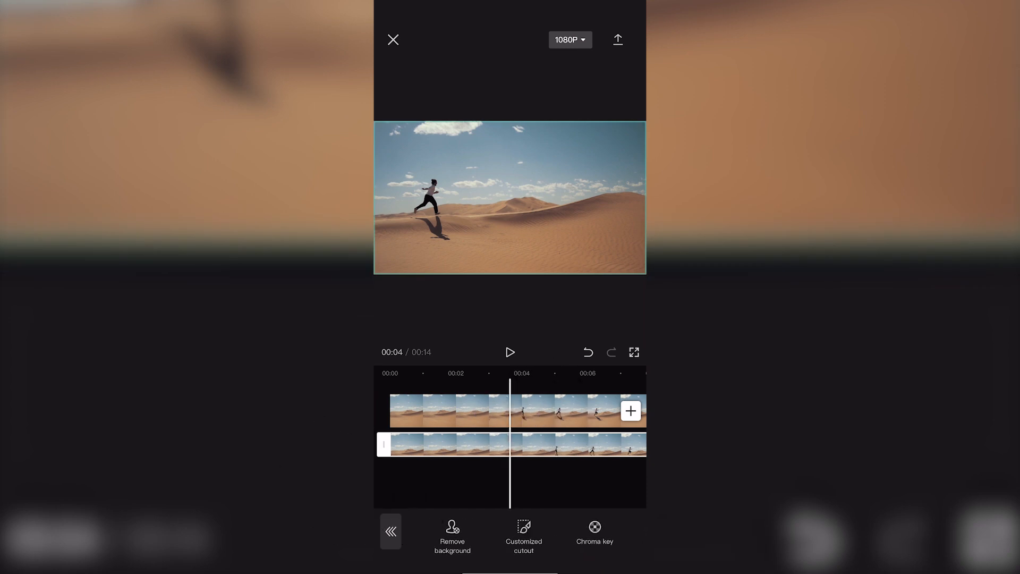
- Remove the background from the overlay copy of the runner
left_click(452, 536)
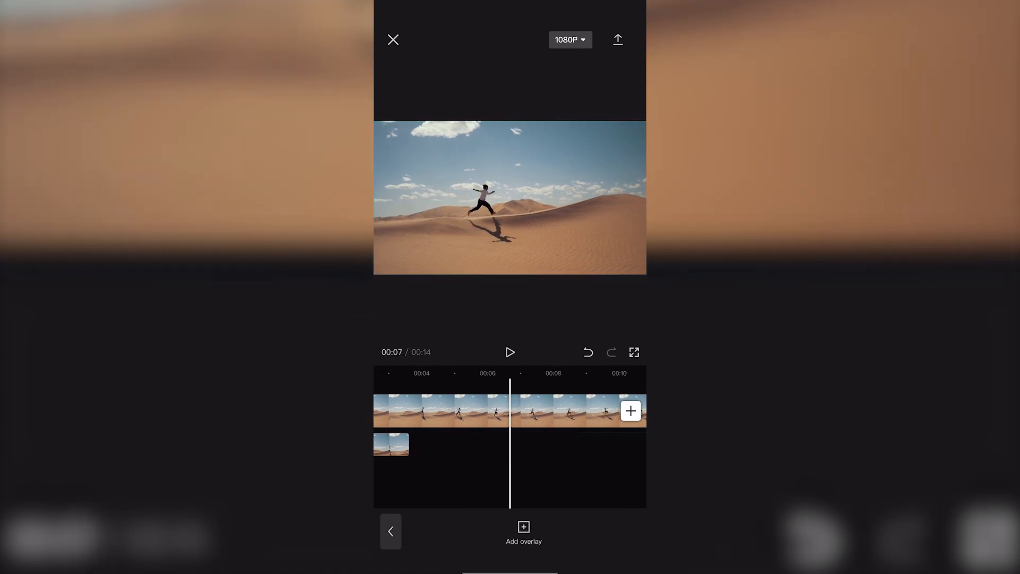
- Play back the edit, then select the main desert clip for duplication
left_click(510, 352)
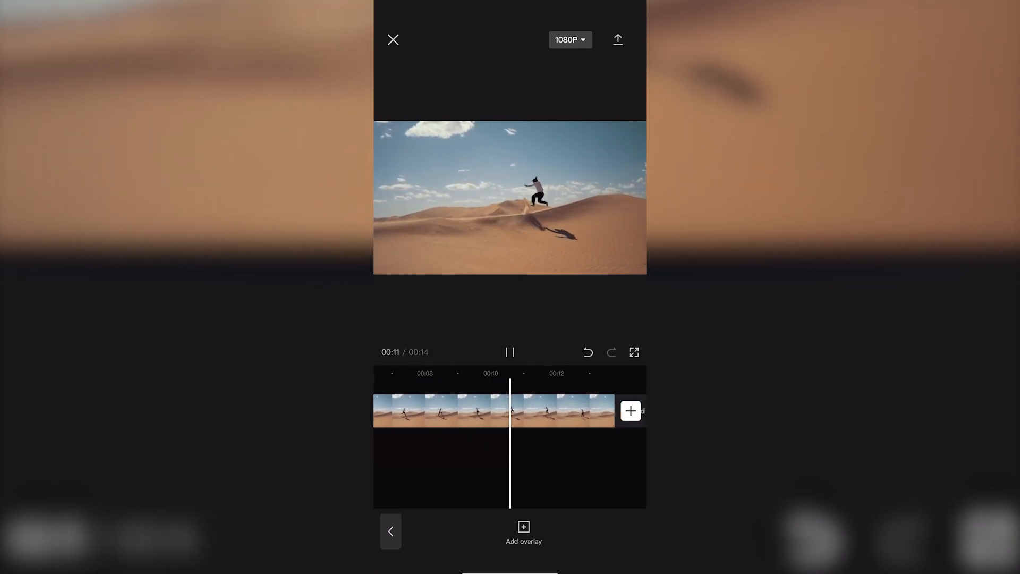
left_click(511, 410)
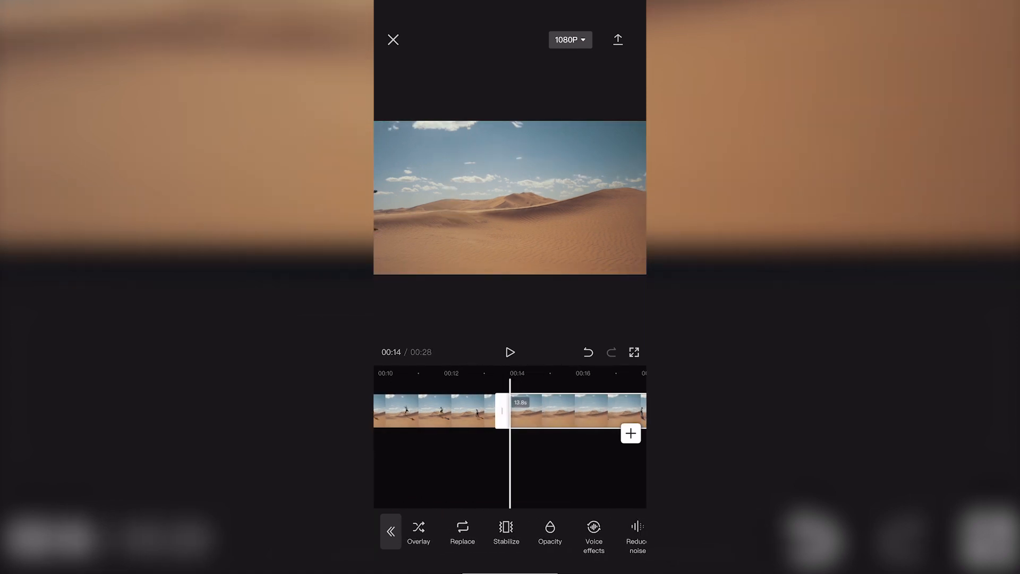
- Turn the appended copy into an overlay layer and play back the clone trail
left_click(630, 432)
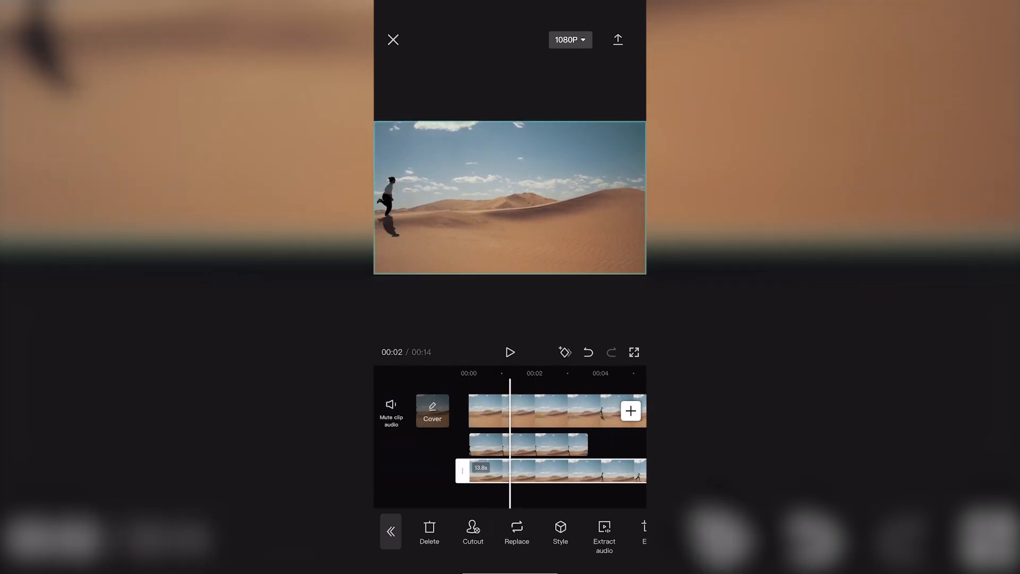
left_click(471, 532)
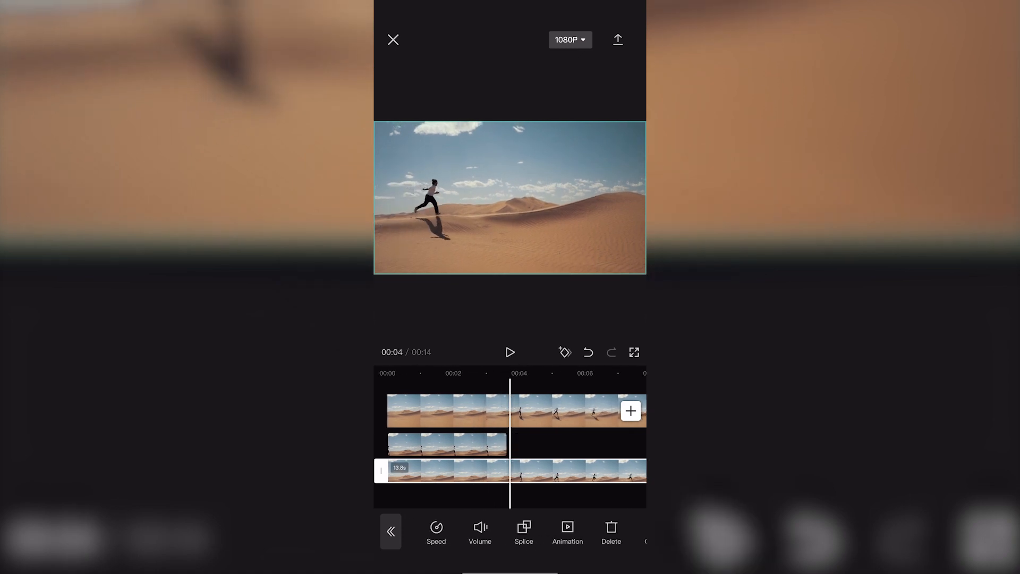
left_click(510, 352)
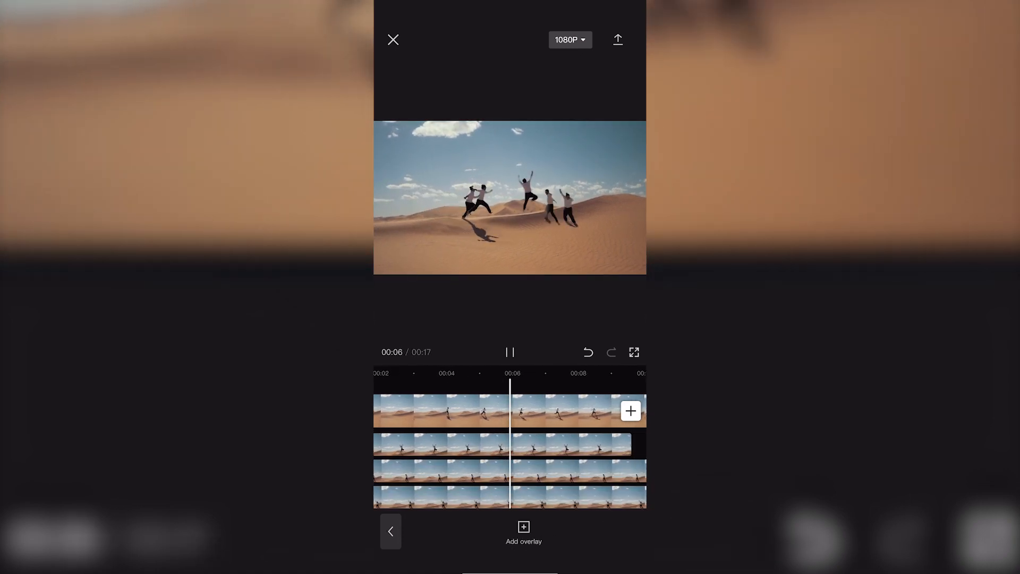